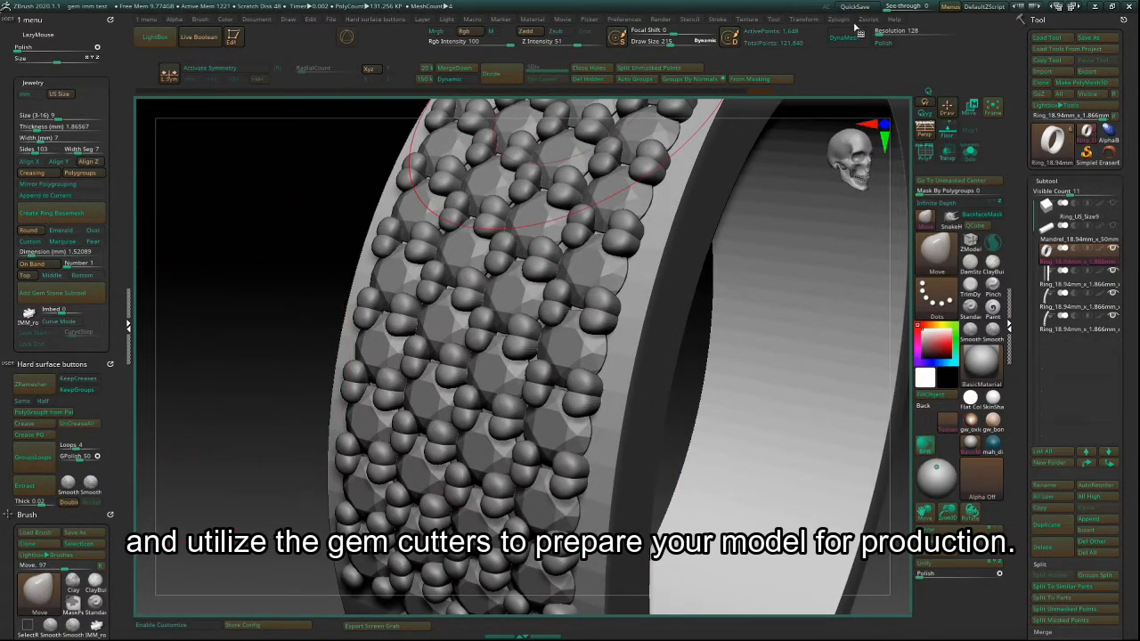
In Ring Master, set the band shank thickness to 1.8 mm and width and segments to 7
click(844, 18)
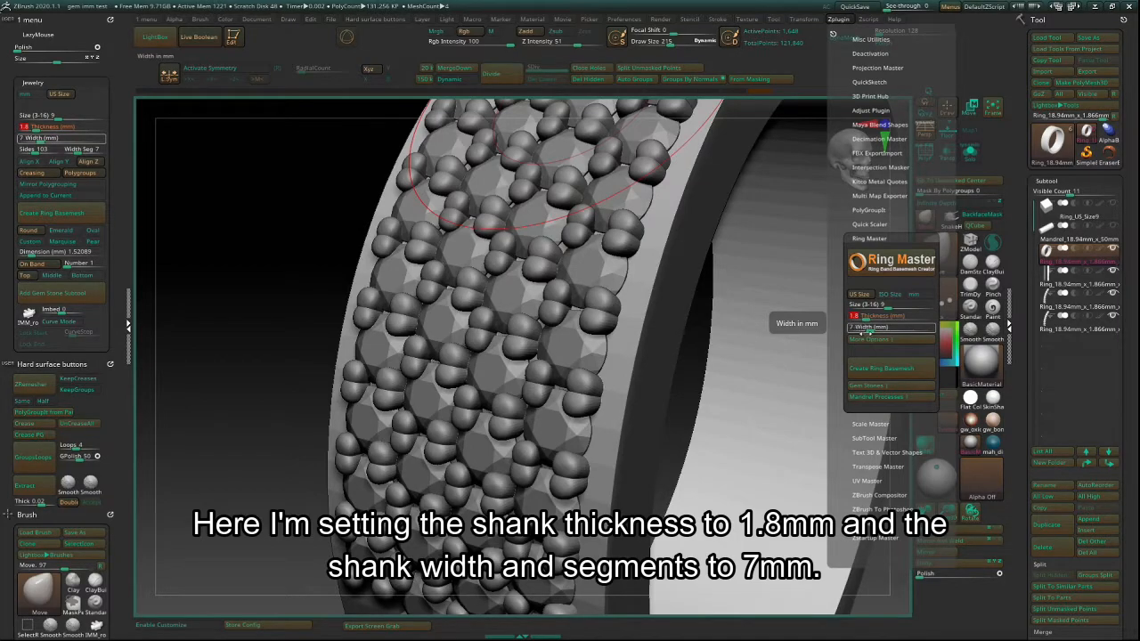
click(865, 338)
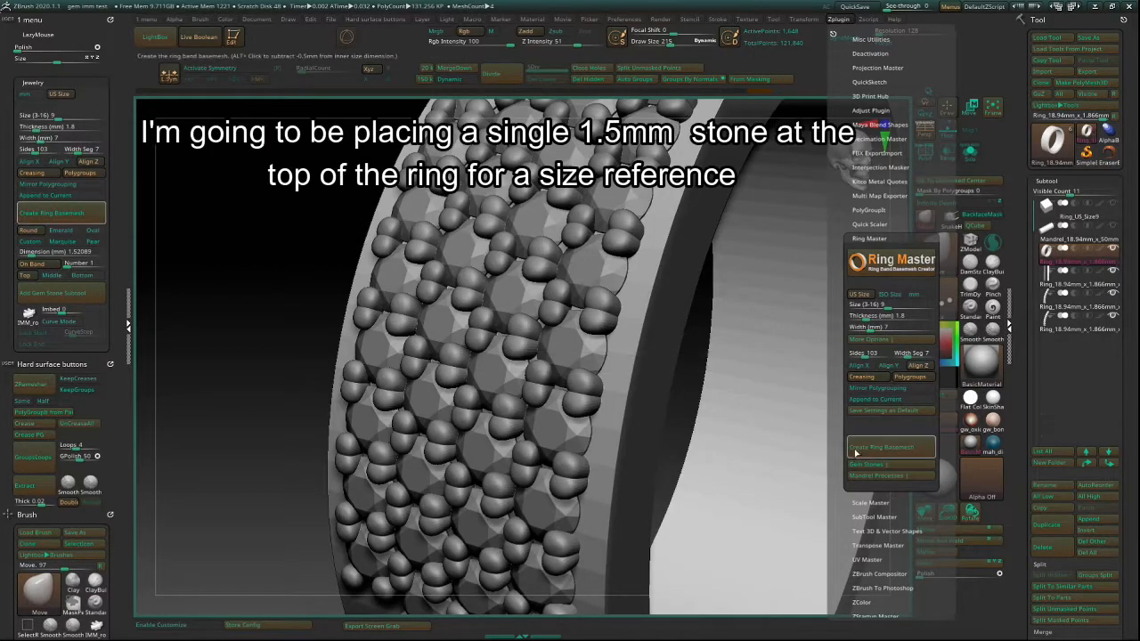
click(866, 465)
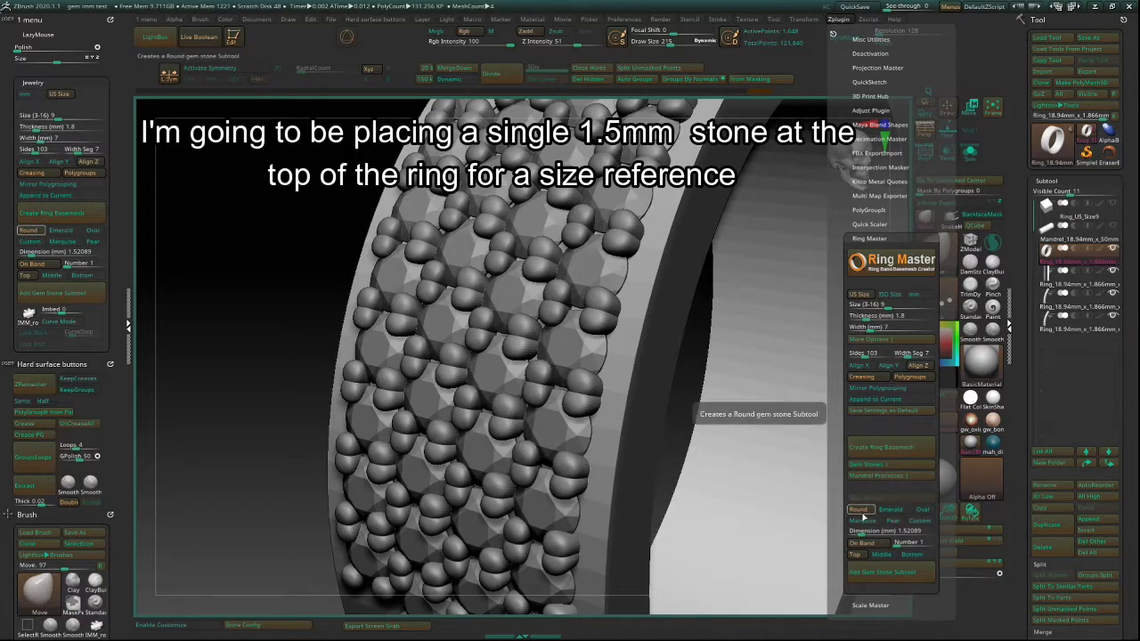
Set a Round gemstone of 1.5 mm placed at the Top and Middle of the band
click(891, 531)
text(1.5)
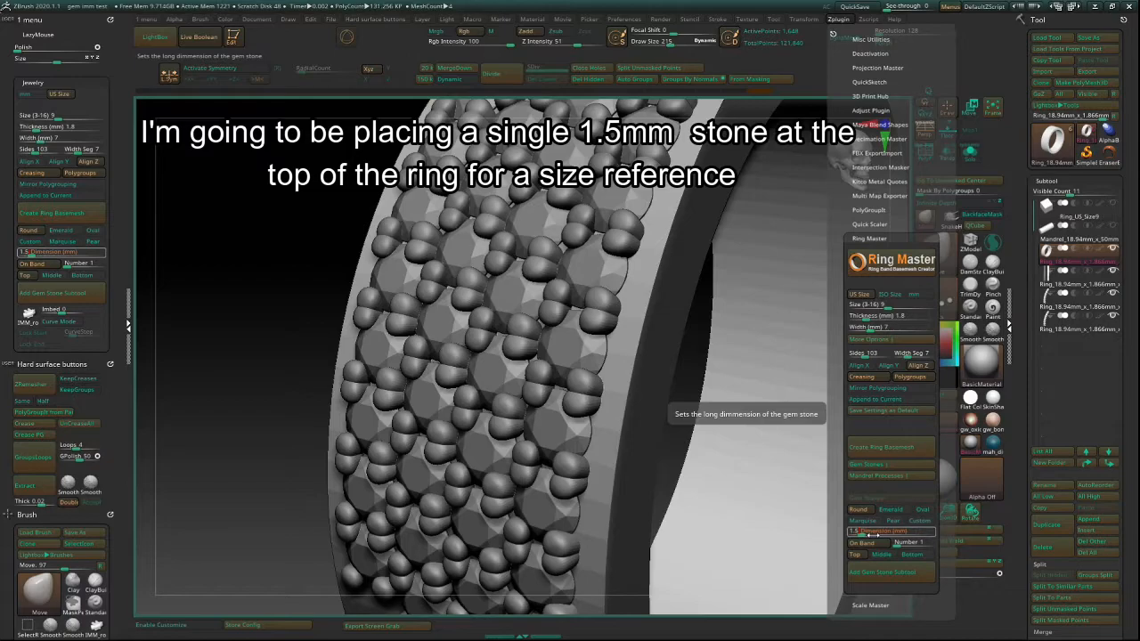
click(861, 541)
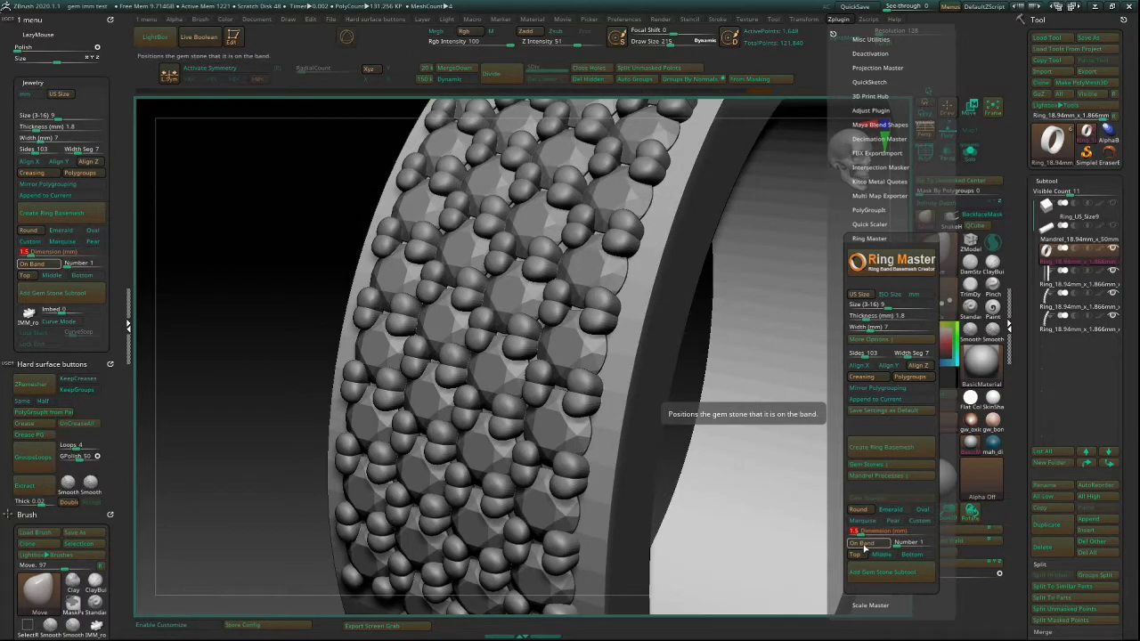
click(880, 556)
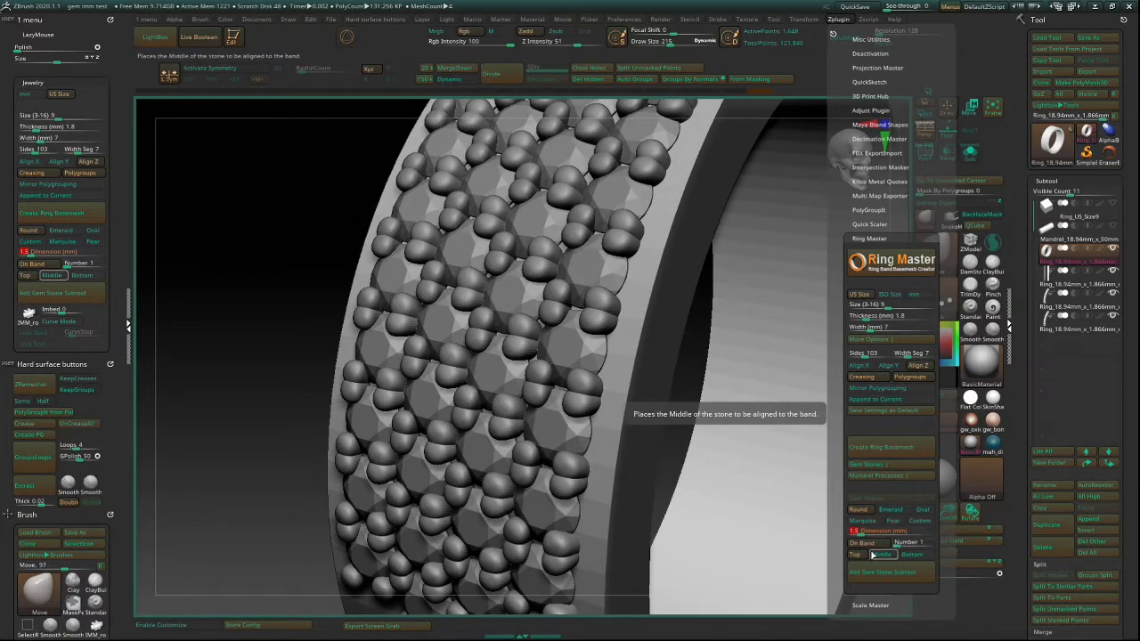
click(853, 555)
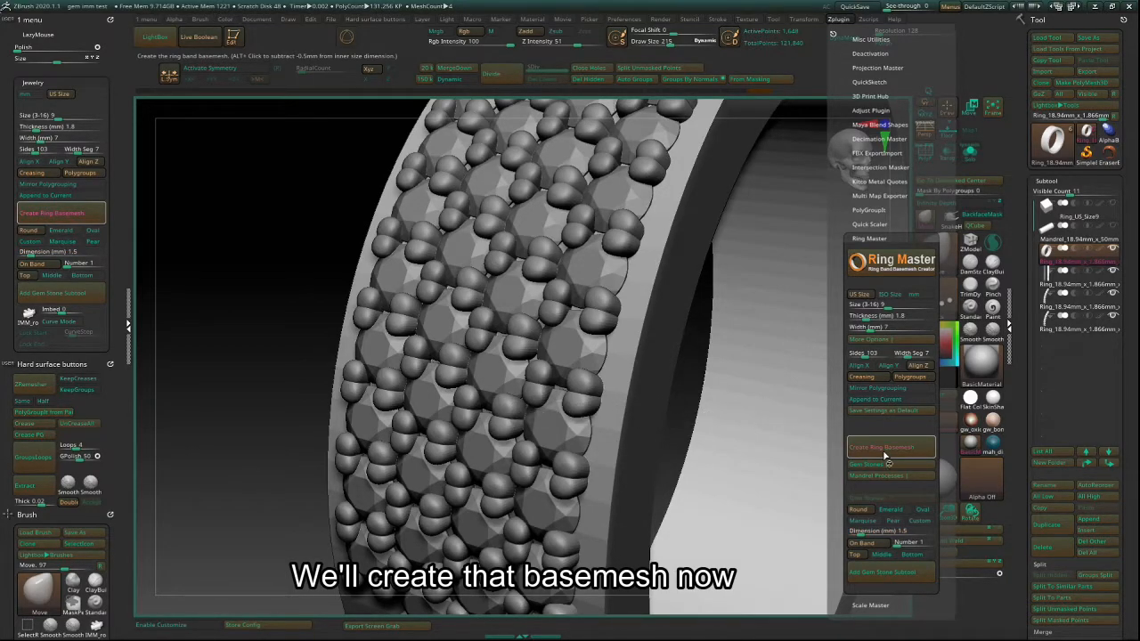
Create the ring band base mesh, inspect it from the side and bring Ring Master back up
click(891, 445)
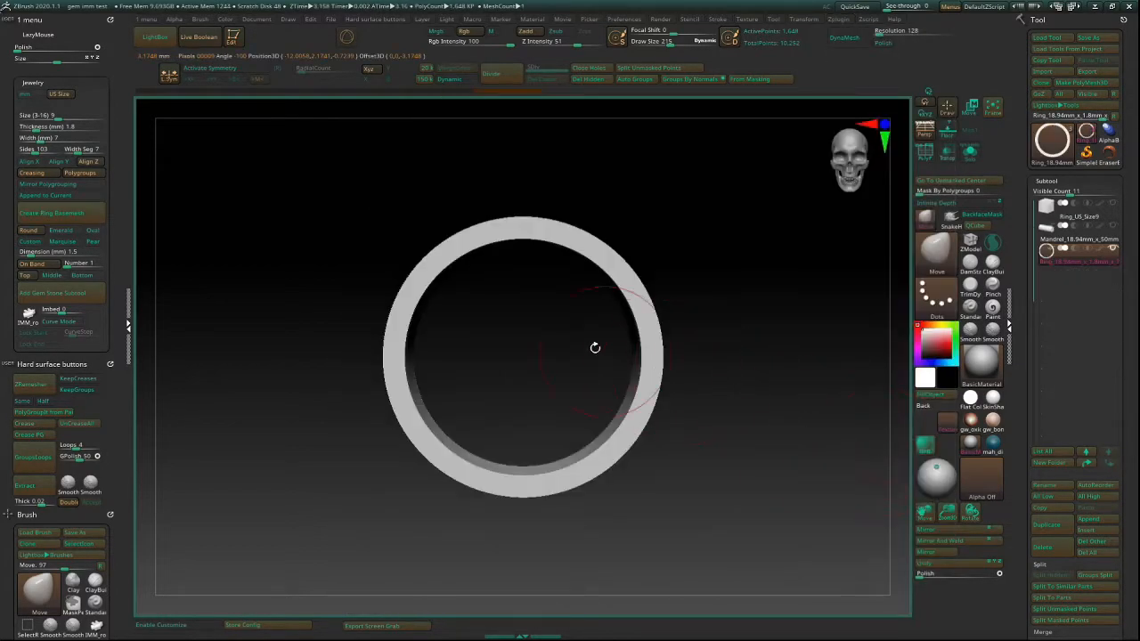
drag(594, 347, 449, 330)
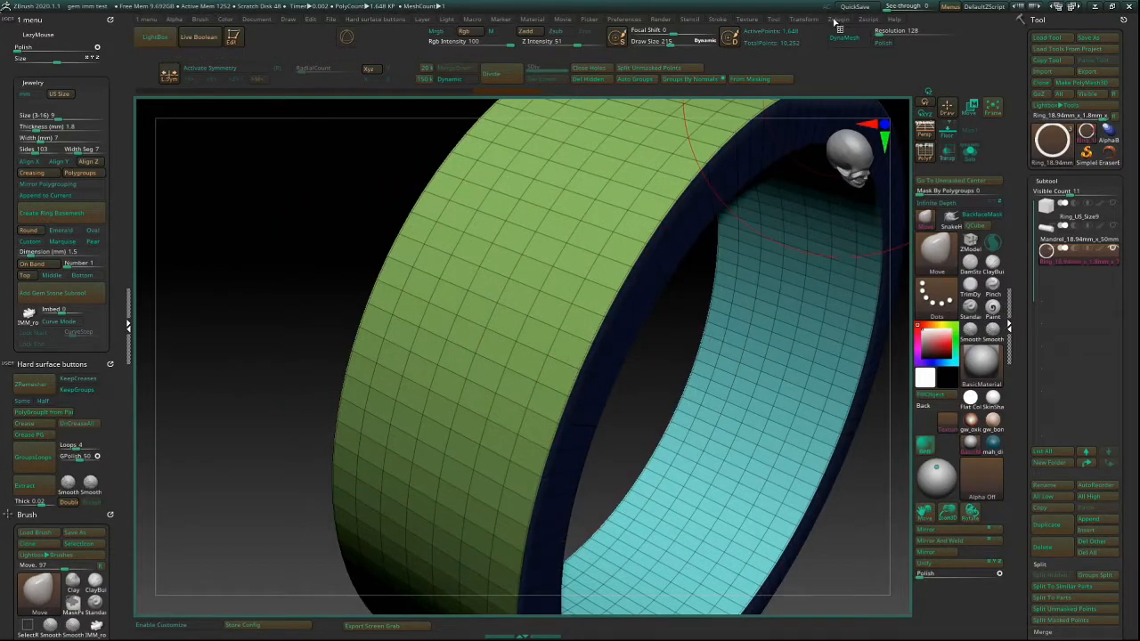
click(846, 18)
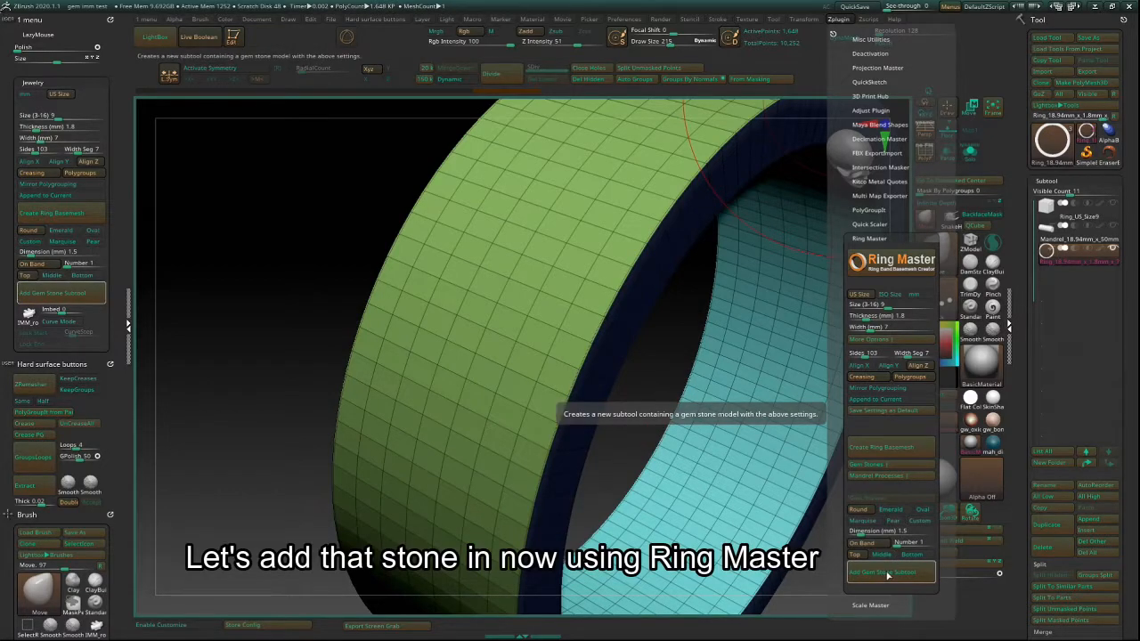
Add the 1.5 mm round reference gemstone as a subtool centred on top of the band
click(887, 572)
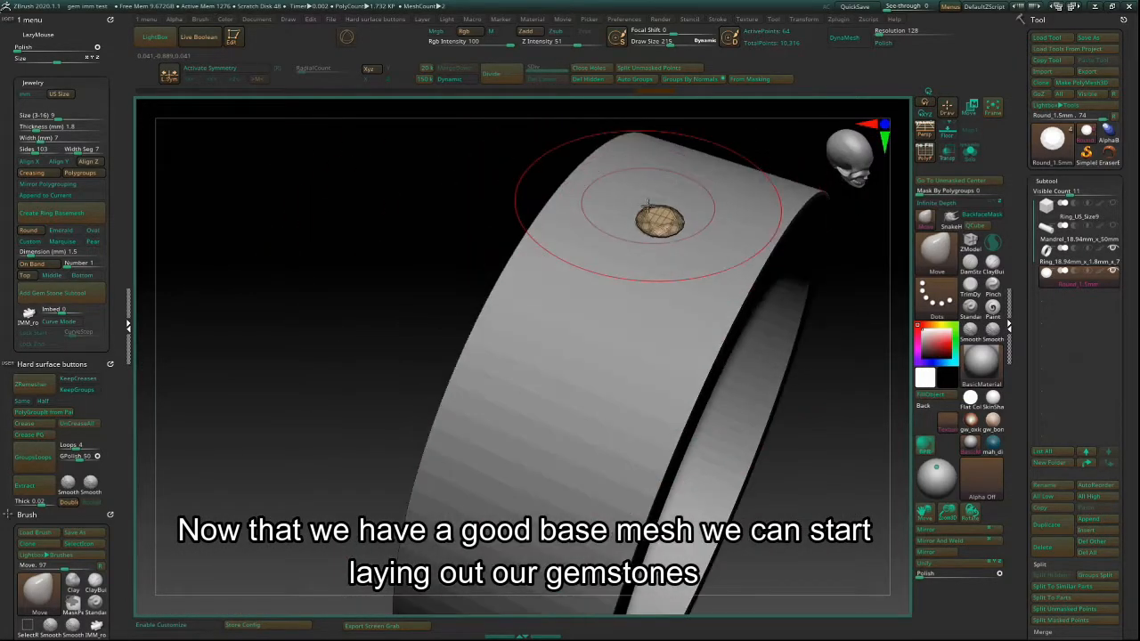
Select the IMM round-with-prongs curve brush ready to lay gems over the band
click(937, 259)
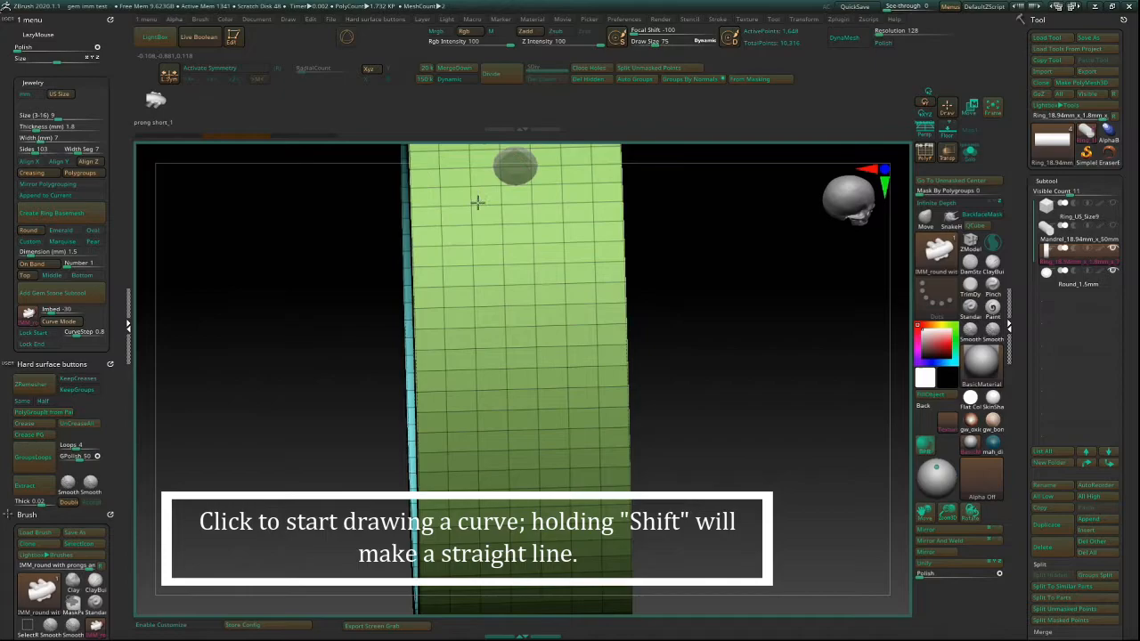
Draw a straight curve along the band to insert a row of prong-set gems with cutters
drag(479, 203, 495, 435)
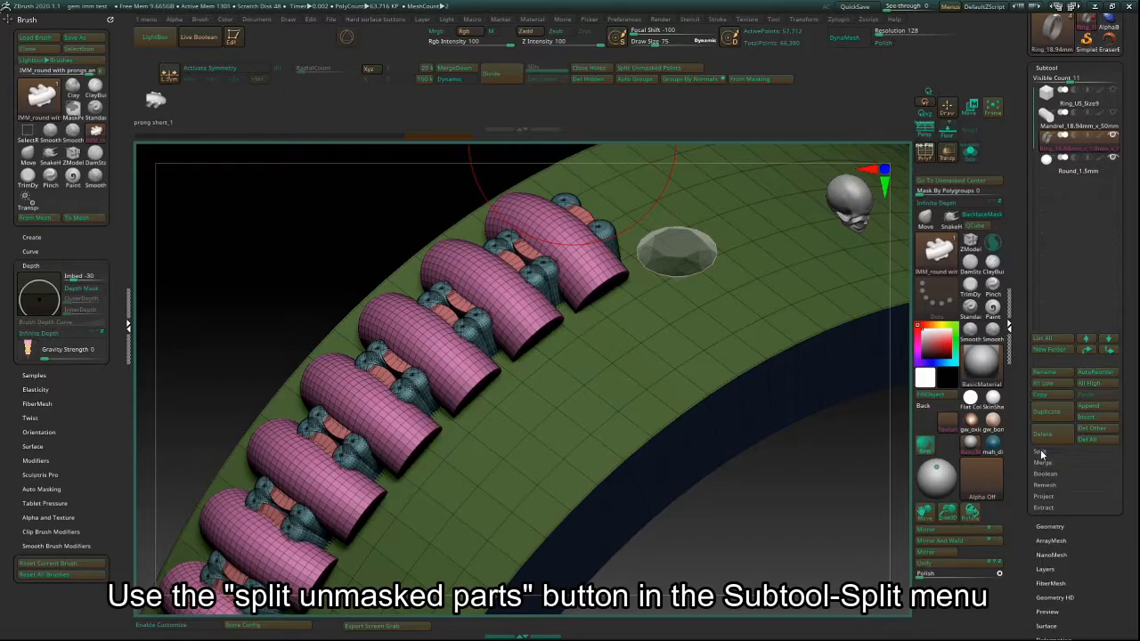
Split the unmasked gem row into its own subtool via Subtool > Split
click(1039, 451)
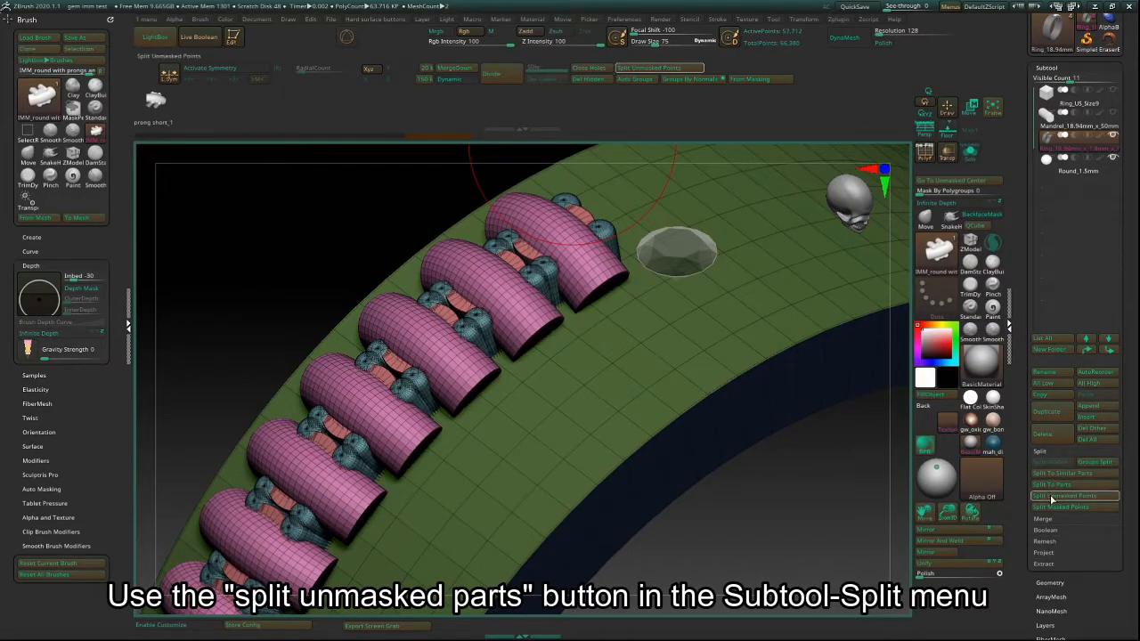
click(1065, 495)
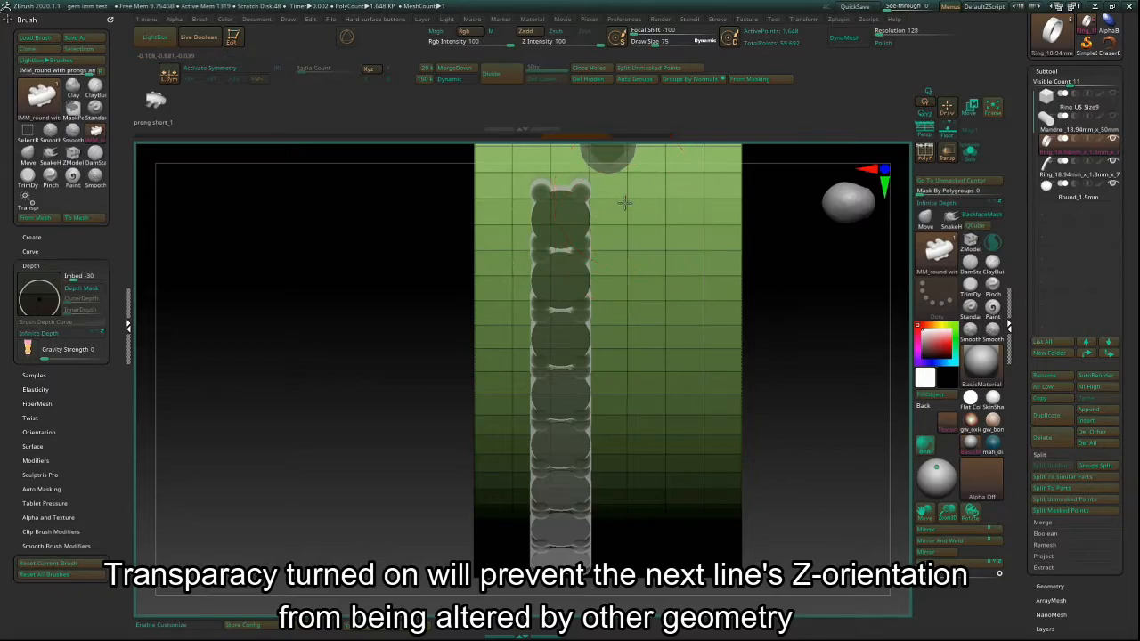
Draw a second gem row beside the first and offset it so the stones nest in a staggered layout
drag(626, 310, 634, 373)
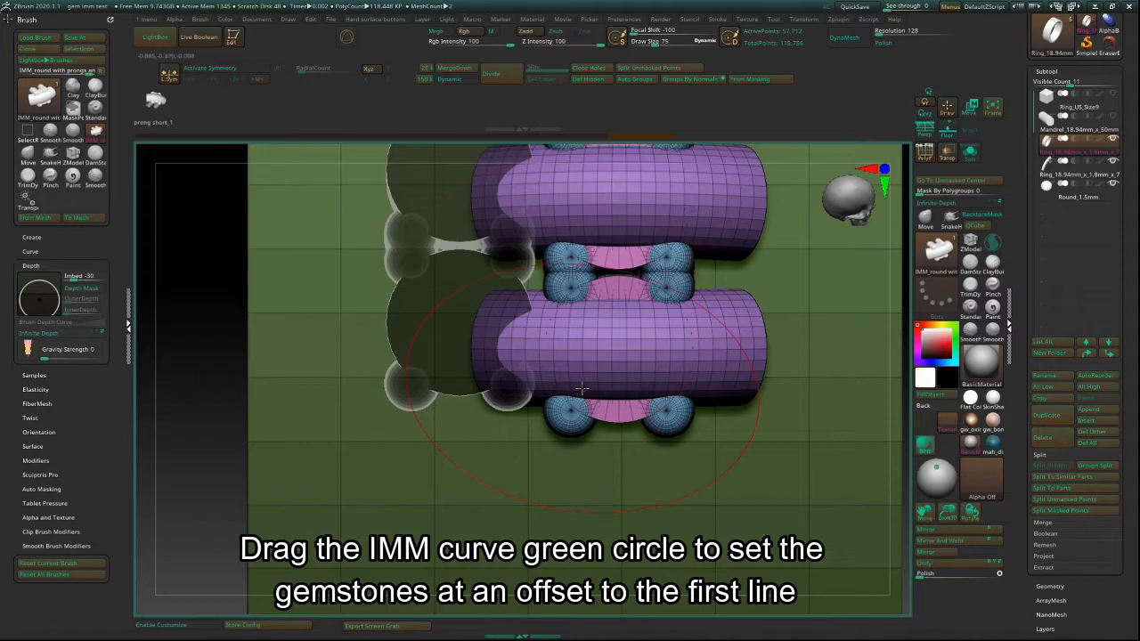
drag(579, 388, 614, 420)
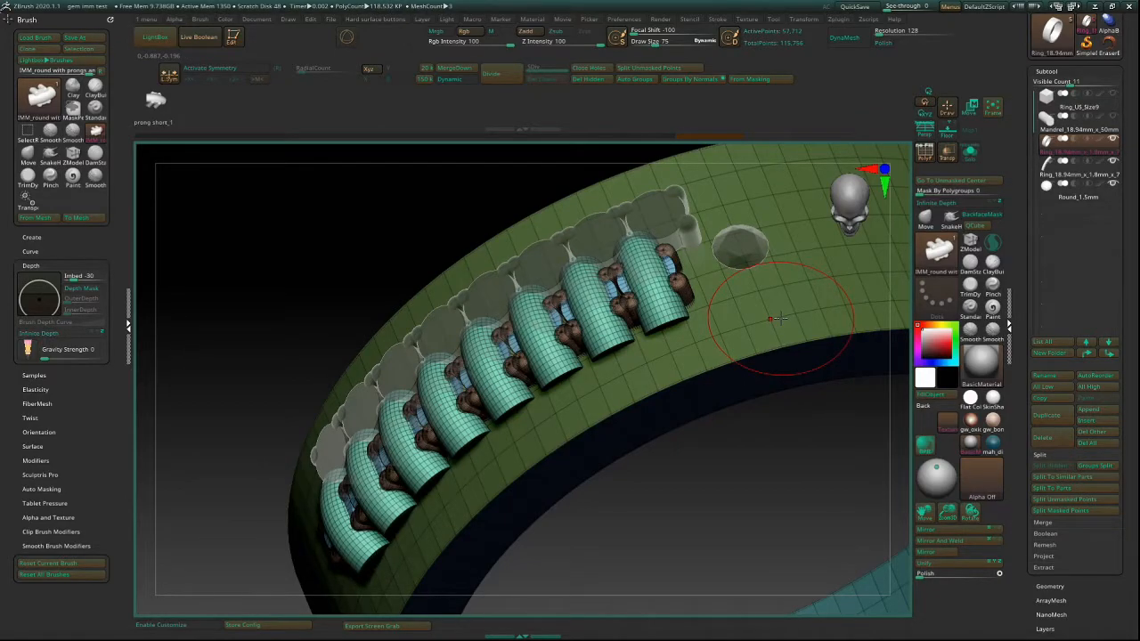
mouse_move(659, 68)
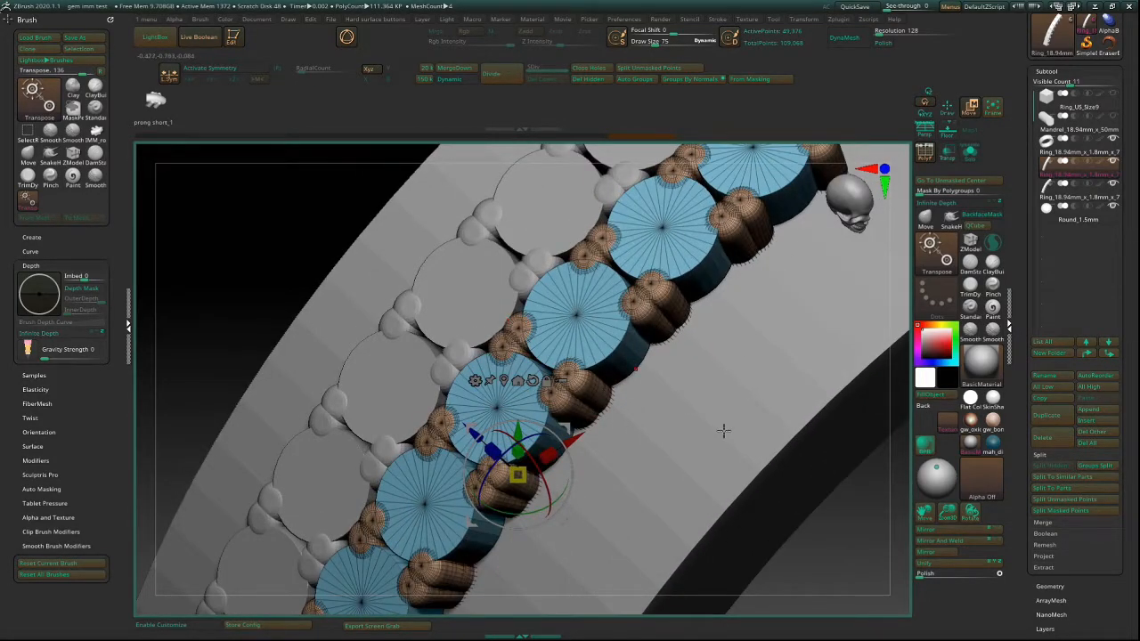
Move the gem row subtool with the Gizmo so it sits against its neighbouring row
drag(723, 431, 662, 436)
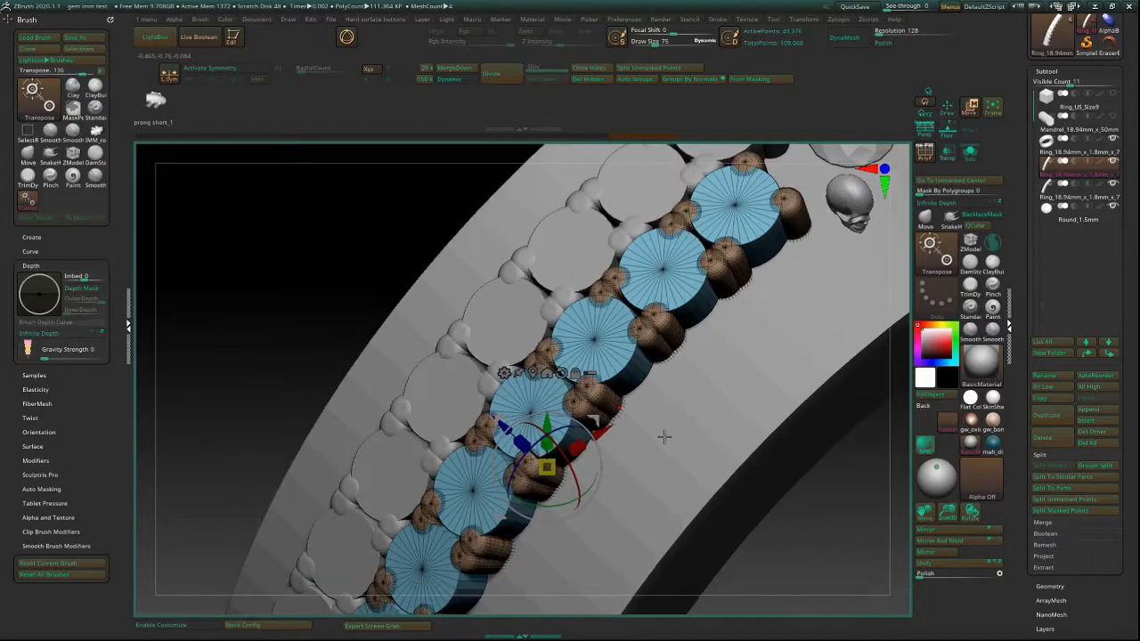
mouse_move(676, 367)
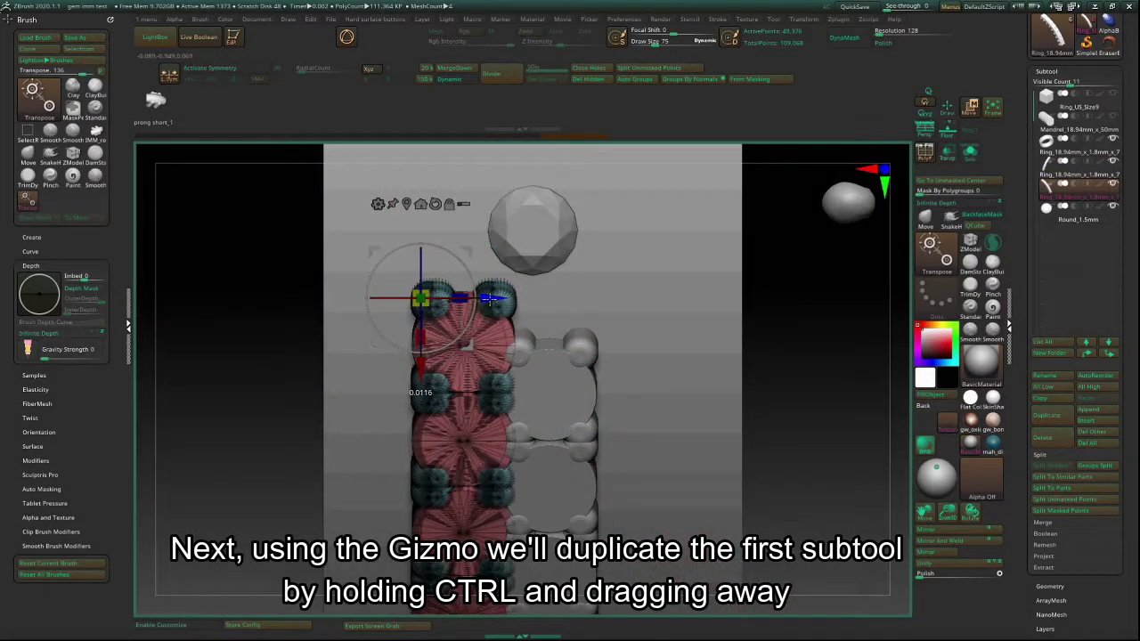
Ctrl-drag the Gizmo arrow to duplicate the first gem row sideways as a parallel row
drag(485, 299, 638, 299)
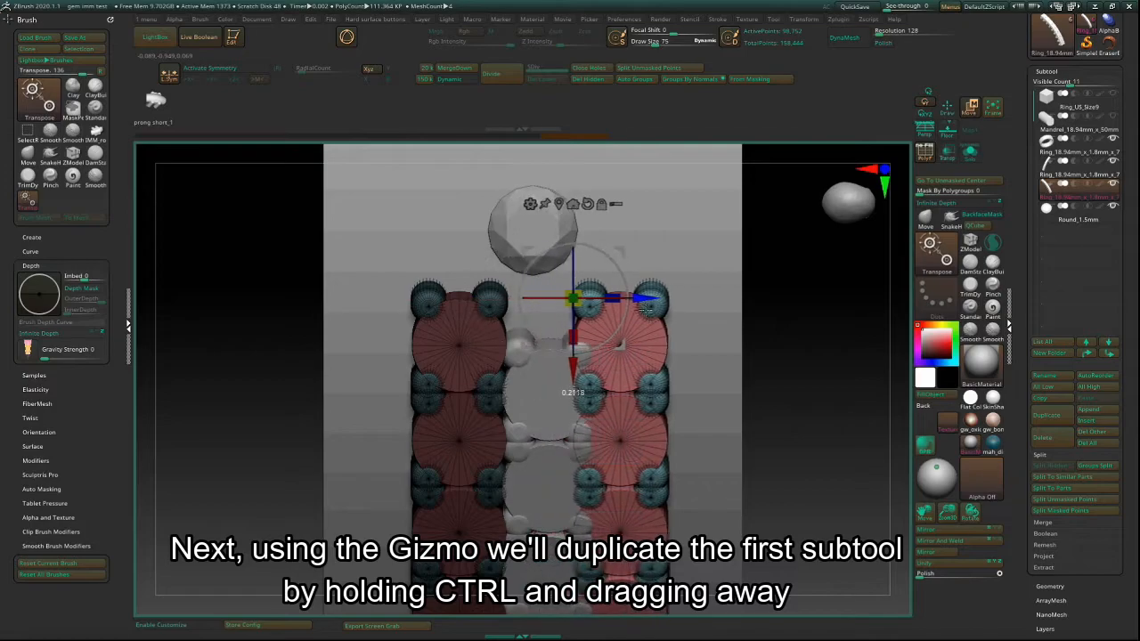